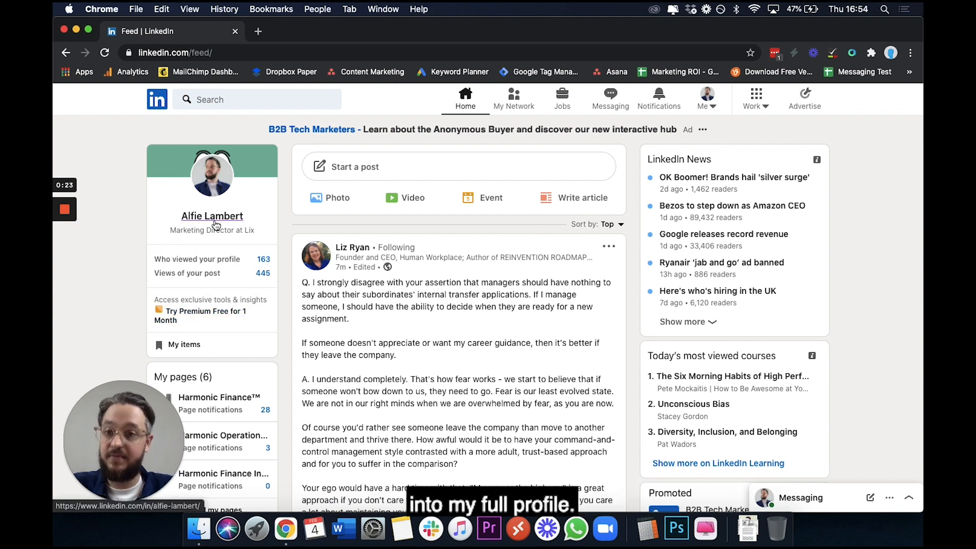
Open your own full profile page from the feed sidebar name link
{"action": "left_click", "coordinate": [211, 215]}
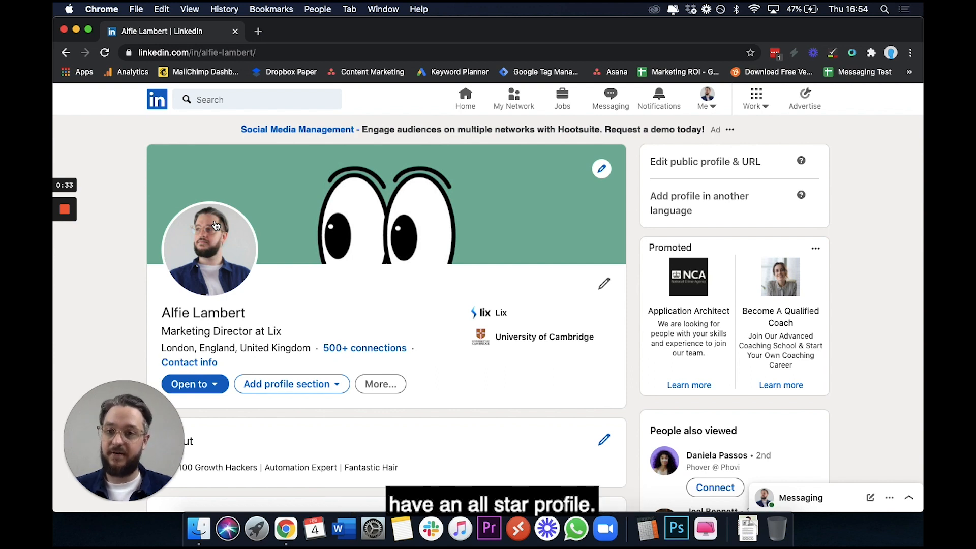
{"action": "mouse_move", "coordinate": [223, 287]}
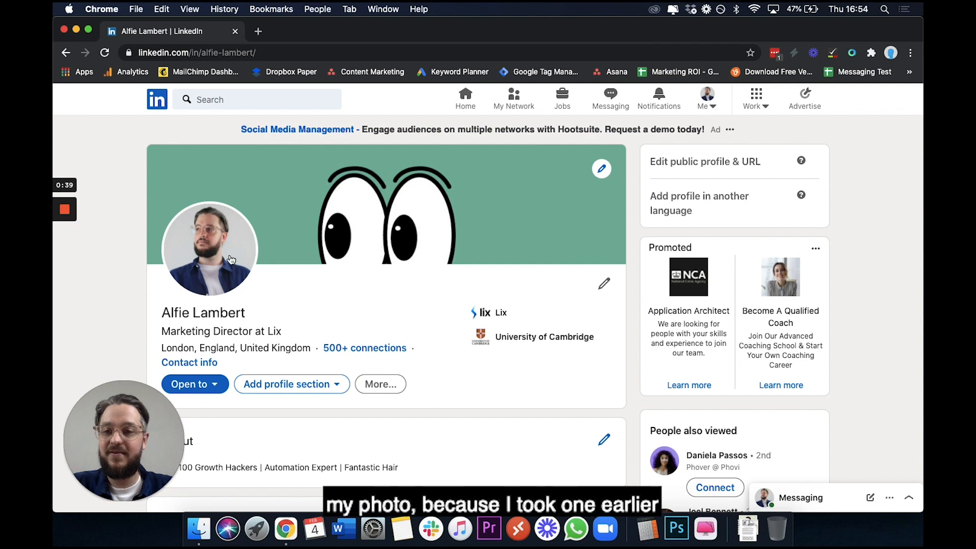
{"action": "mouse_move", "coordinate": [635, 295]}
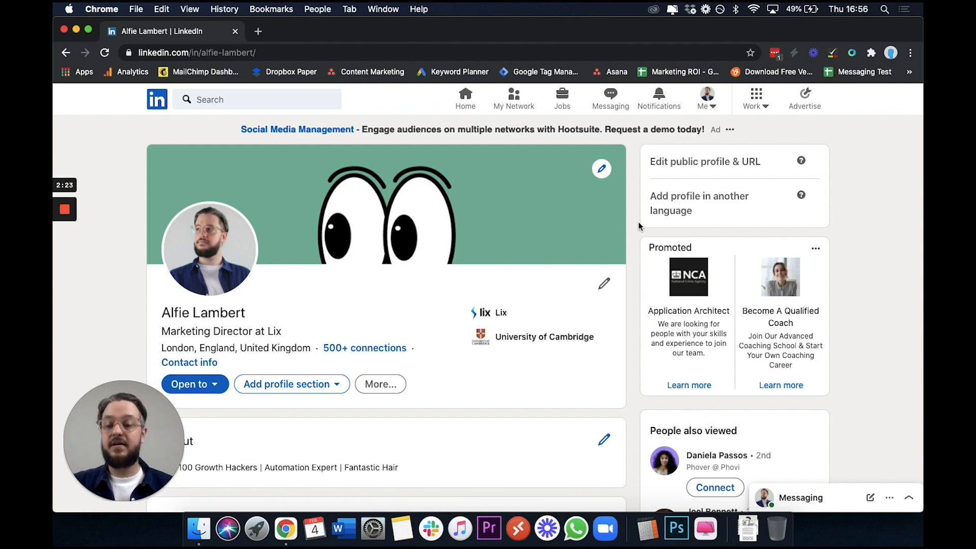
{"action": "scroll", "scroll_direction": "down", "scroll_amount": 3}
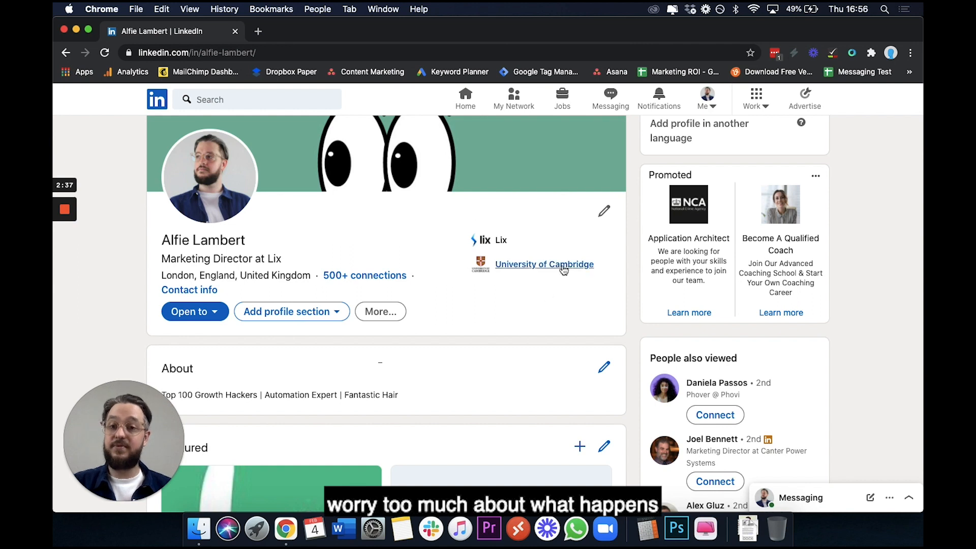
{"action": "scroll", "scroll_direction": "down", "scroll_amount": 3}
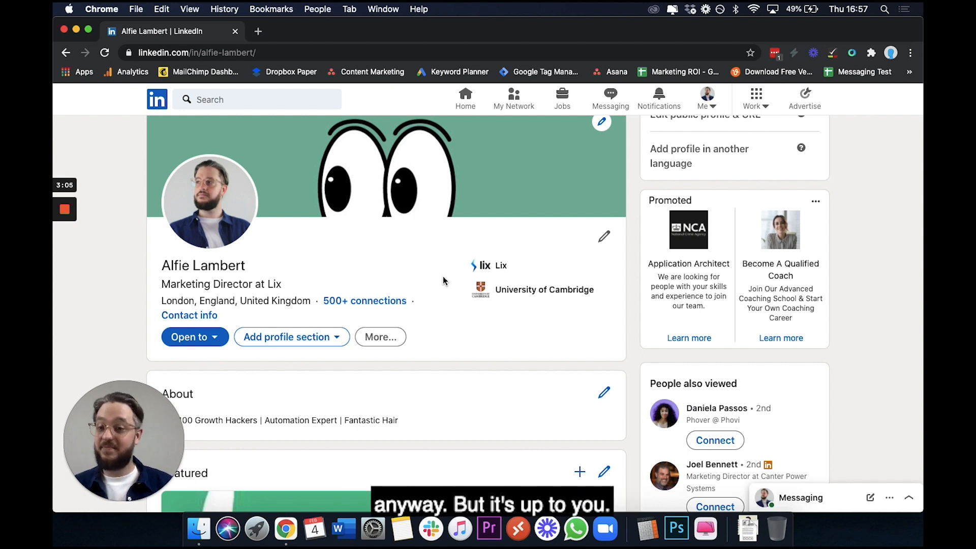
Scroll past About to show the Featured section with its two articles
{"action": "scroll", "scroll_direction": "down", "scroll_amount": 3}
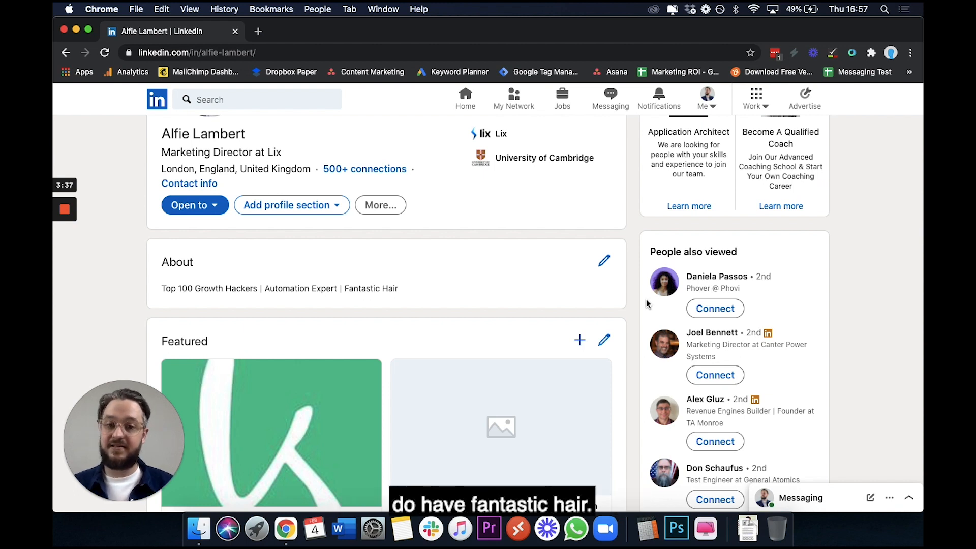
{"action": "scroll", "scroll_direction": "down", "scroll_amount": 3}
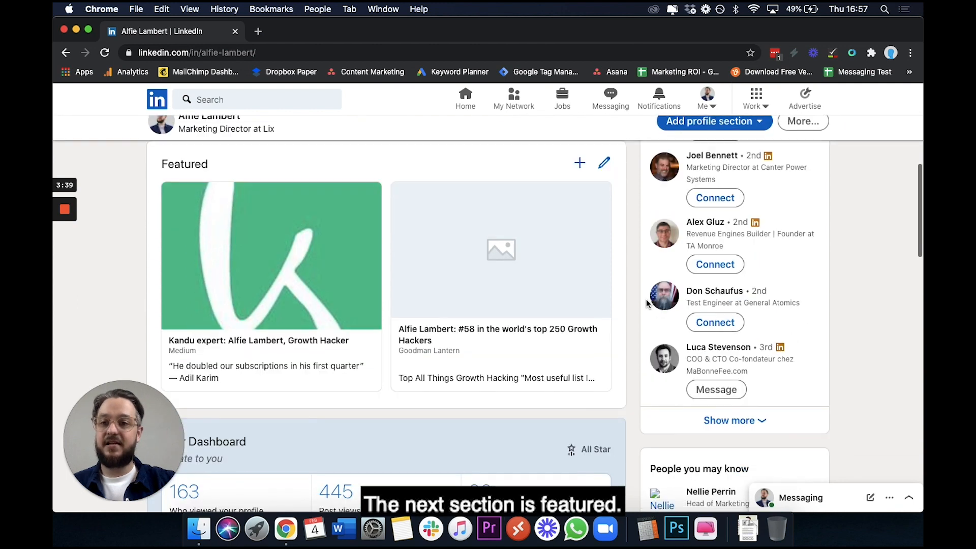
{"action": "scroll", "scroll_direction": "down", "scroll_amount": 3}
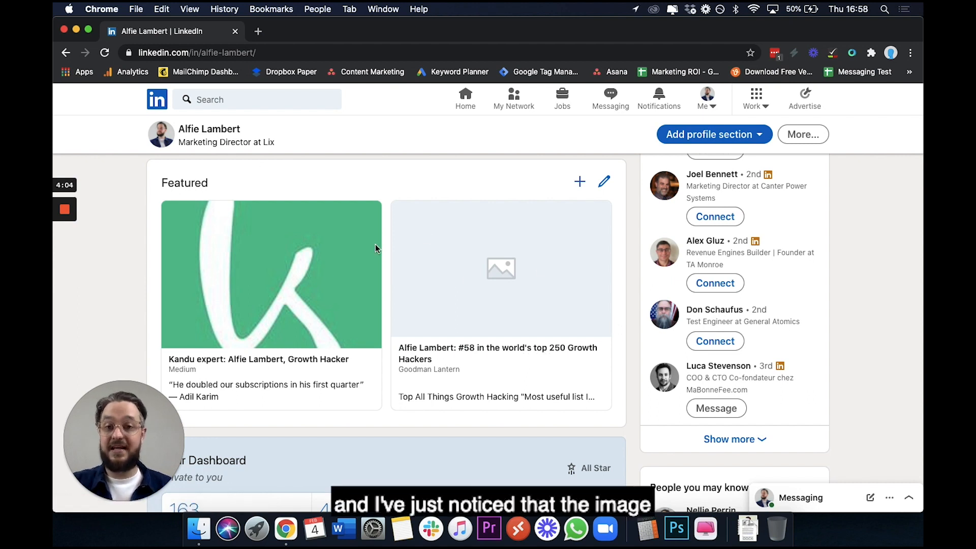
{"action": "mouse_move", "coordinate": [616, 294]}
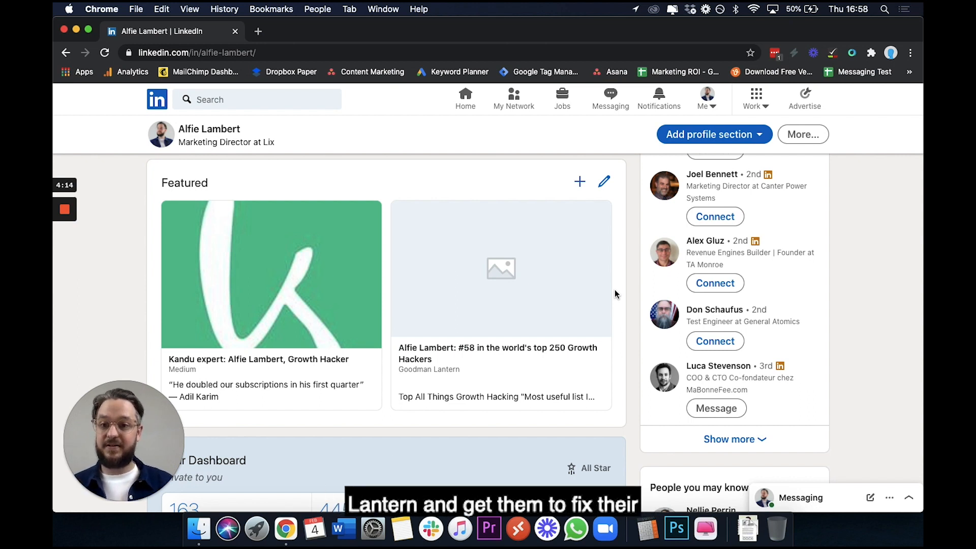
{"action": "scroll", "scroll_direction": "down", "scroll_amount": 3}
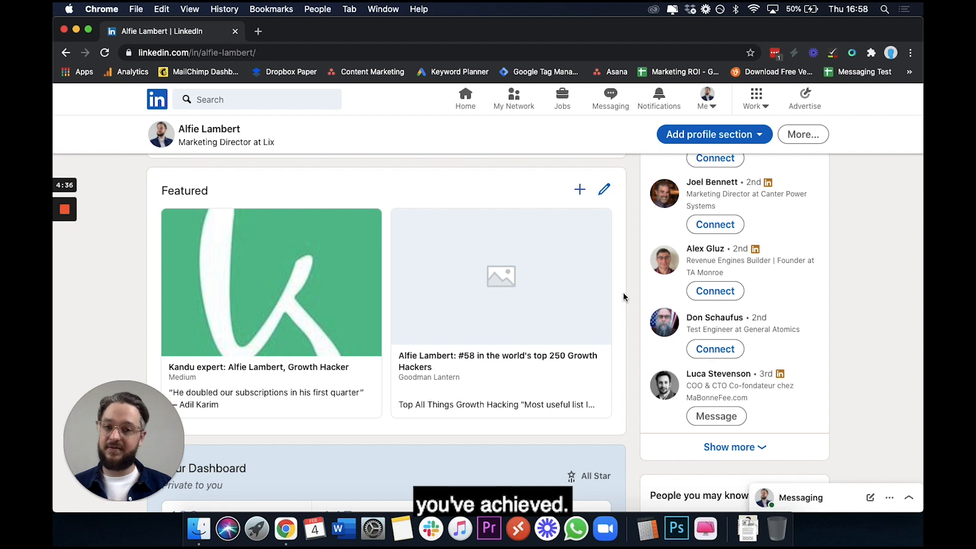
Scroll past Dashboard and Activity to the Experience section with the Lix role
{"action": "scroll", "scroll_direction": "down", "scroll_amount": 3}
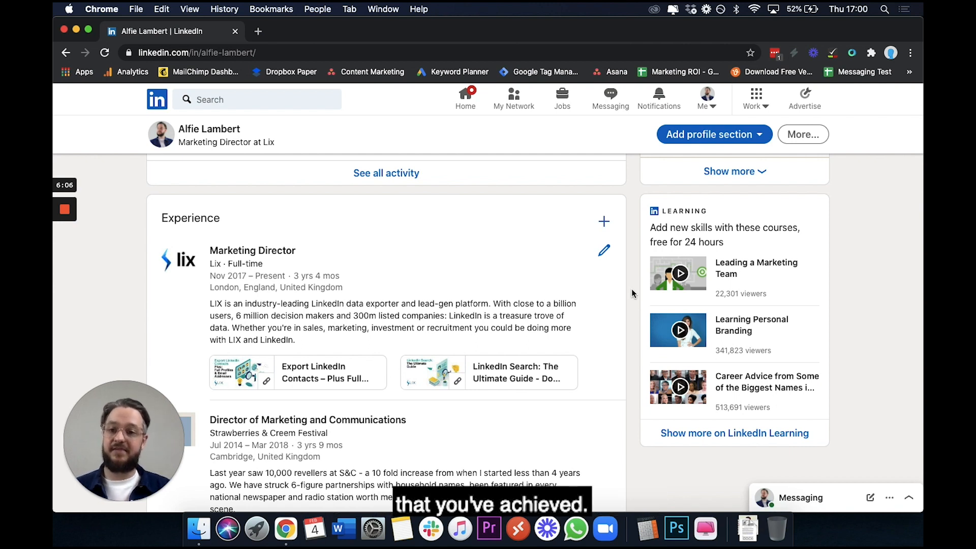
{"action": "scroll", "scroll_direction": "down", "scroll_amount": 3}
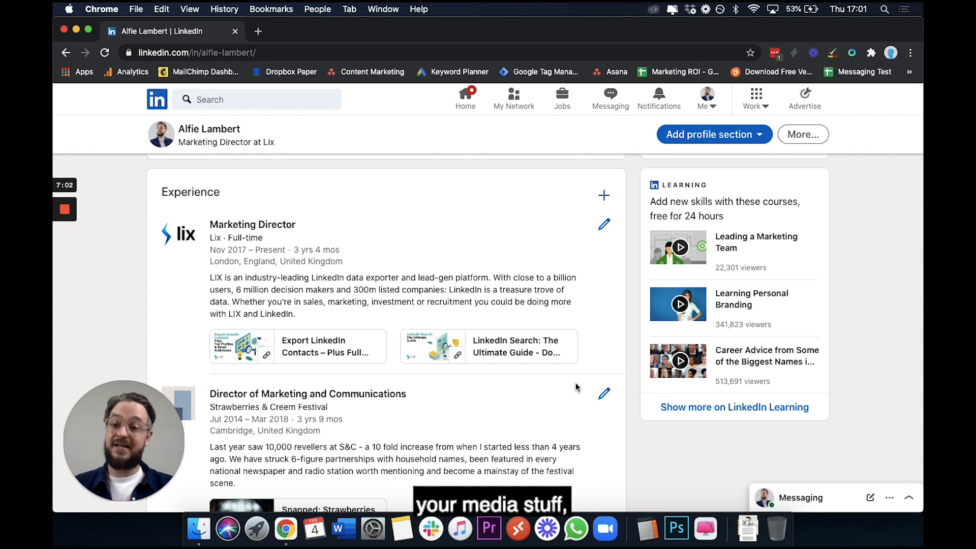
{"action": "mouse_move", "coordinate": [324, 346]}
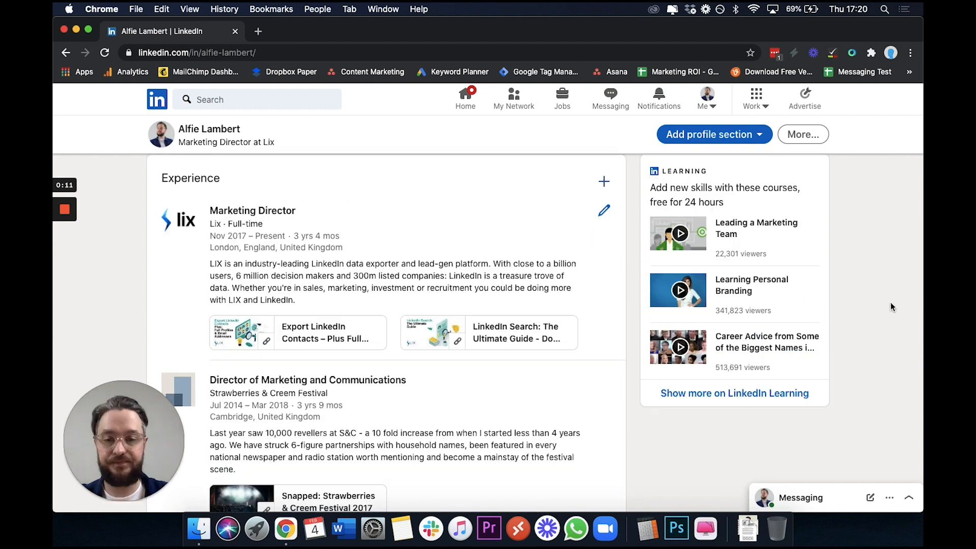
{"action": "scroll", "scroll_direction": "down", "scroll_amount": 3}
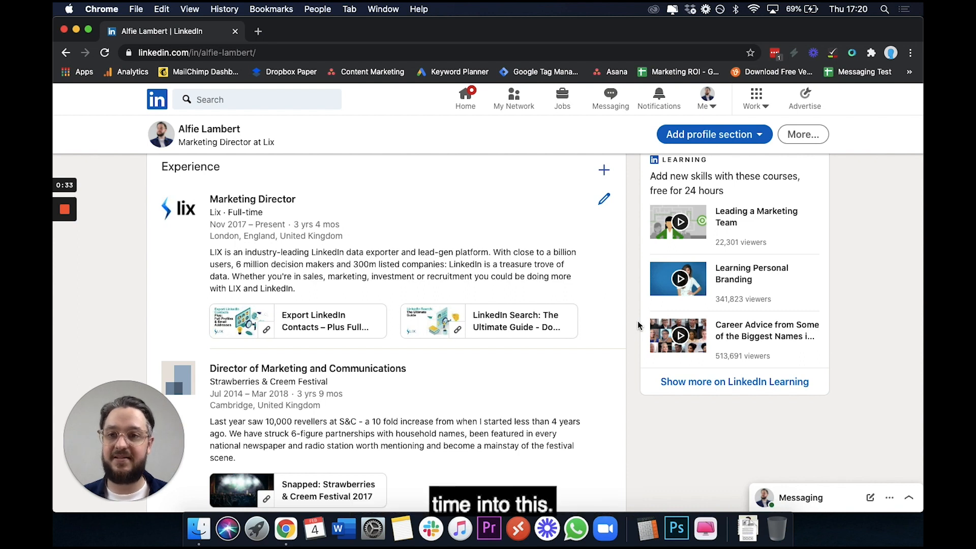
Scroll past the Experience entries toward the Education section
{"action": "scroll", "scroll_direction": "down", "scroll_amount": 3}
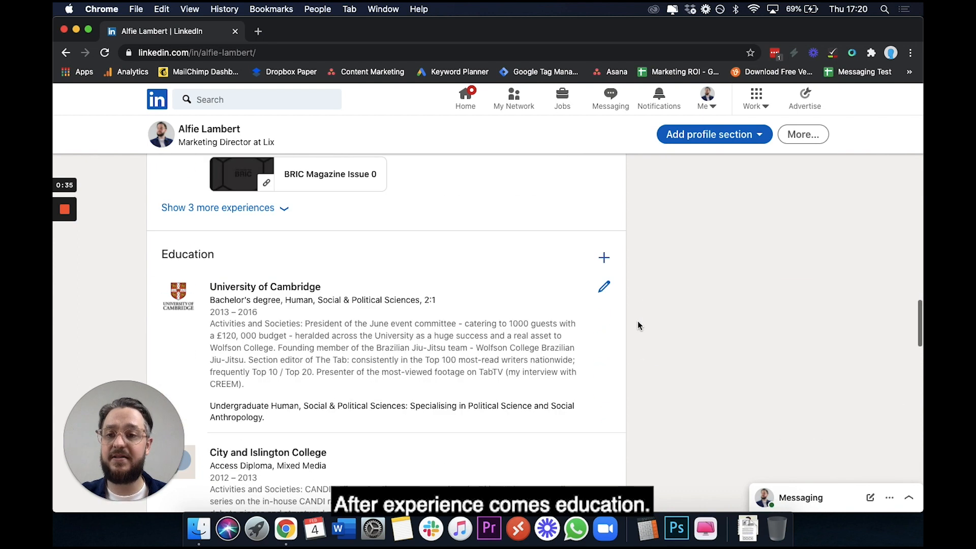
{"action": "scroll", "scroll_direction": "down", "scroll_amount": 3}
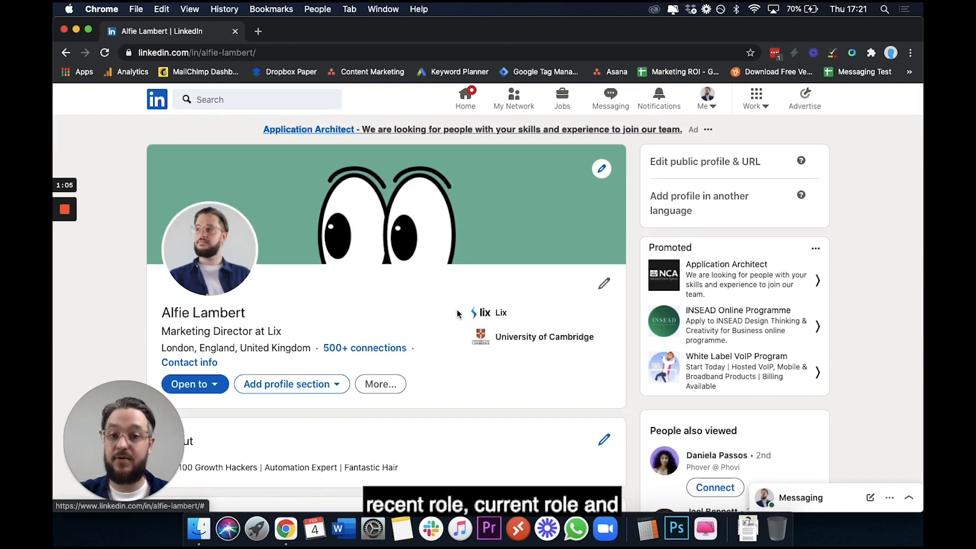
Scroll through Education down to Skills & endorsements listing Social Media and Email Marketing
{"action": "scroll", "scroll_direction": "down", "scroll_amount": 3}
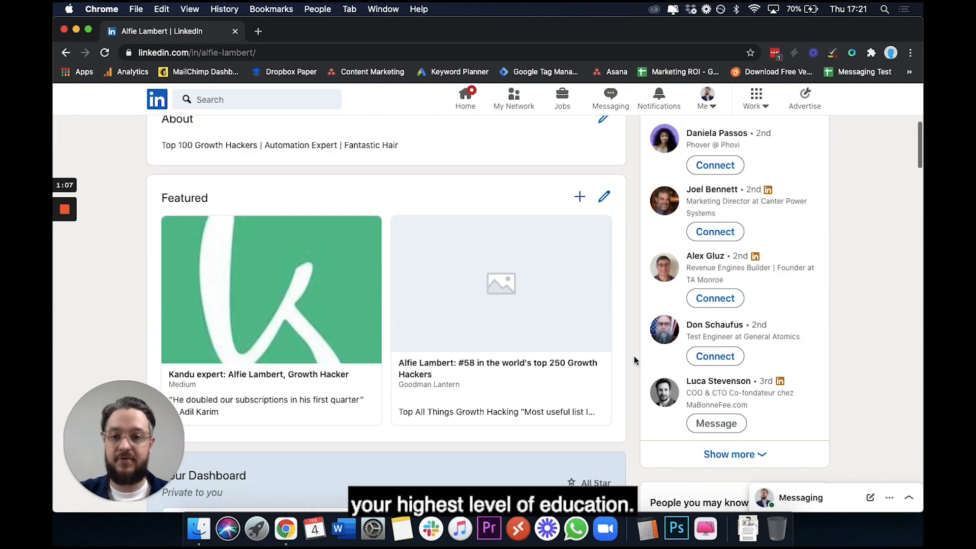
{"action": "scroll", "scroll_direction": "down", "scroll_amount": 3}
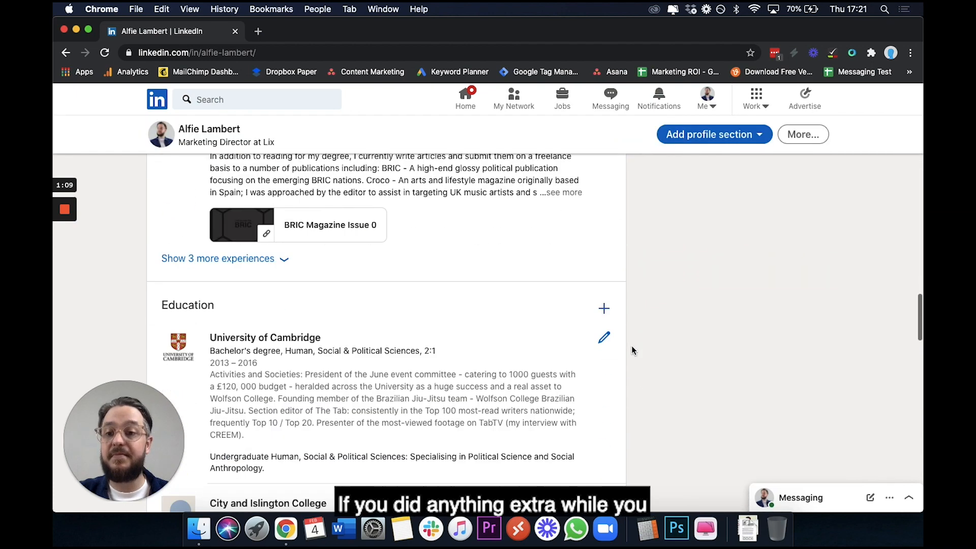
{"action": "scroll", "scroll_direction": "down", "scroll_amount": 3}
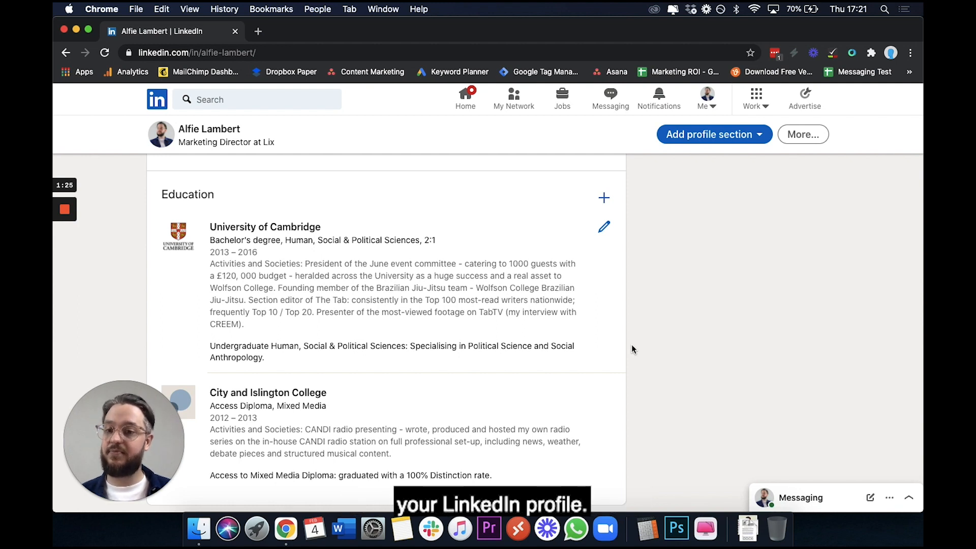
{"action": "scroll", "scroll_direction": "down", "scroll_amount": 3}
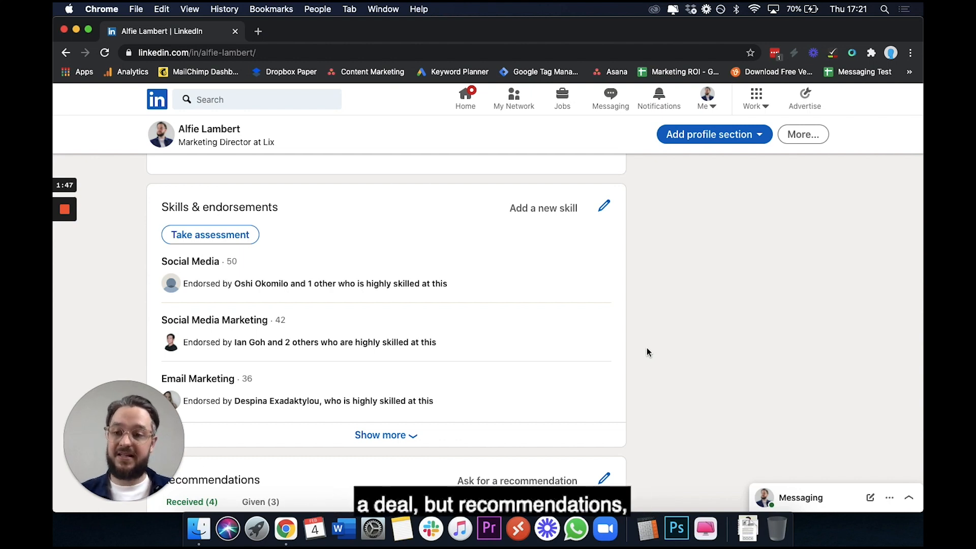
Scroll through the received Recommendations down to the Accomplishments section
{"action": "scroll", "scroll_direction": "down", "scroll_amount": 3}
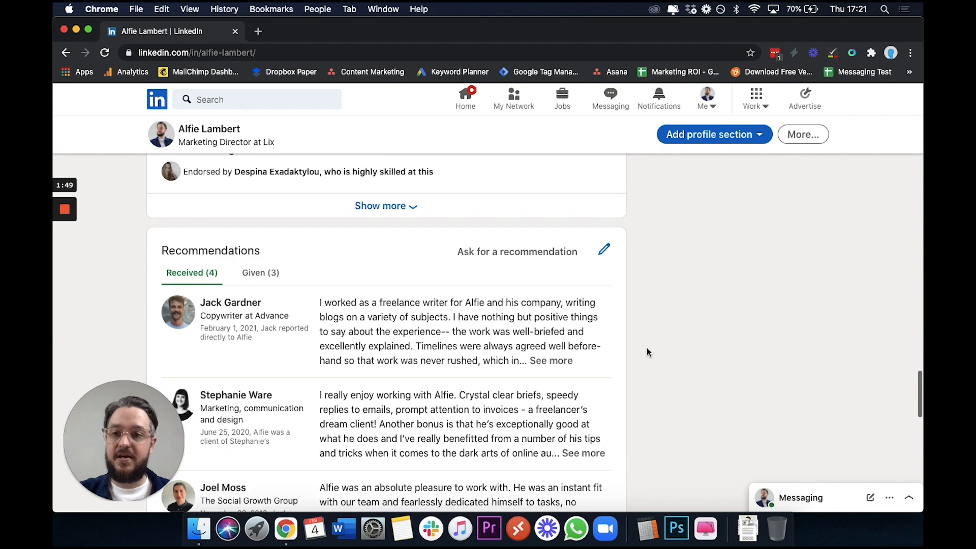
{"action": "scroll", "scroll_direction": "down", "scroll_amount": 3}
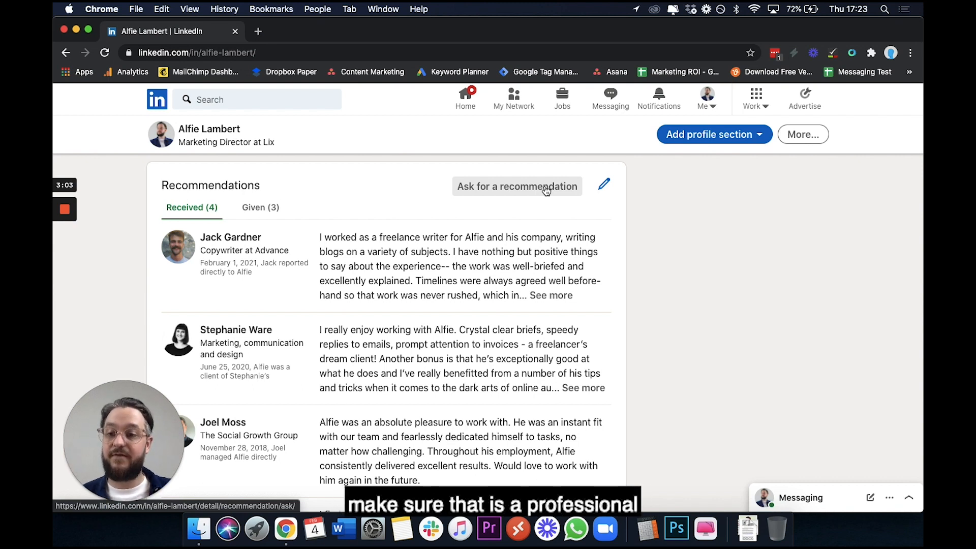
{"action": "scroll", "scroll_direction": "down", "scroll_amount": 3}
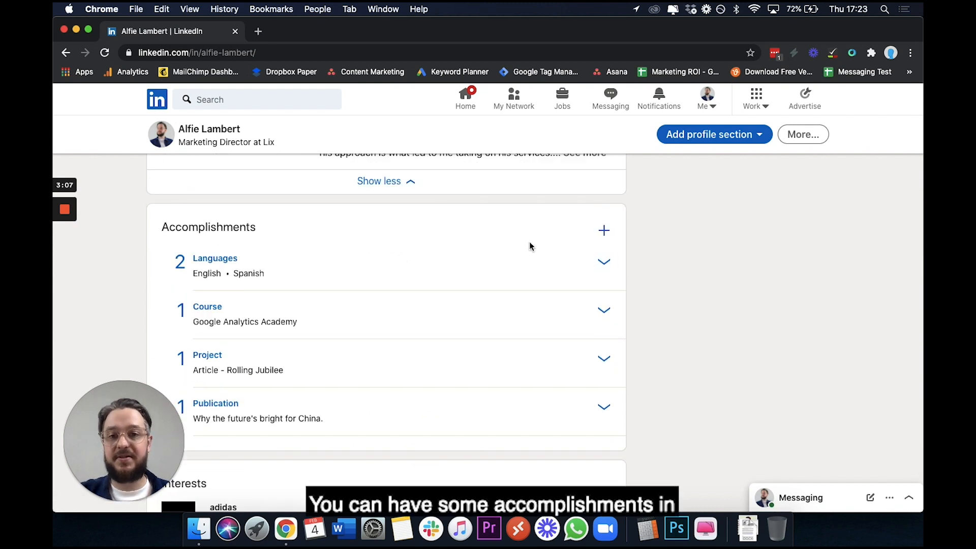
{"action": "mouse_move", "coordinate": [689, 276]}
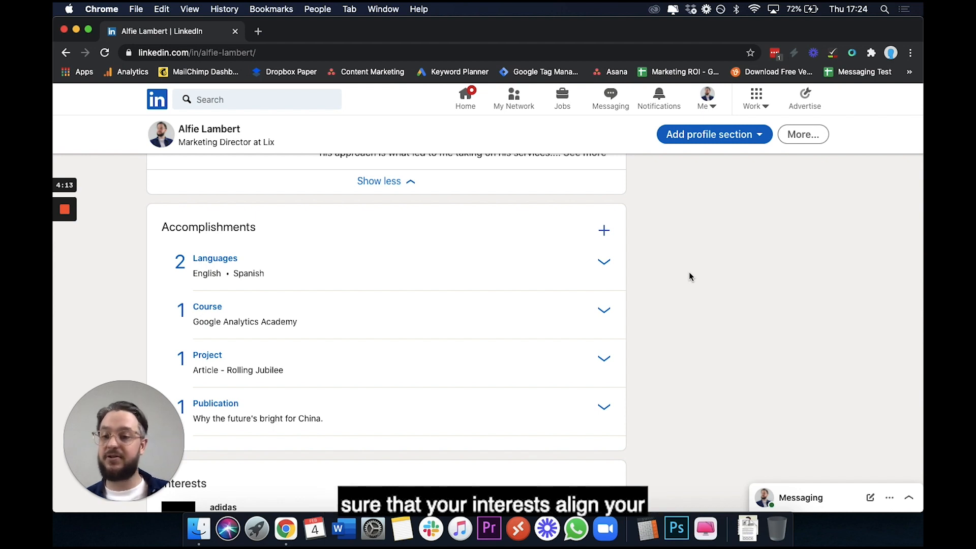
Scroll past Accomplishments to the Interests list of companies, people and groups
{"action": "scroll", "scroll_direction": "down", "scroll_amount": 3}
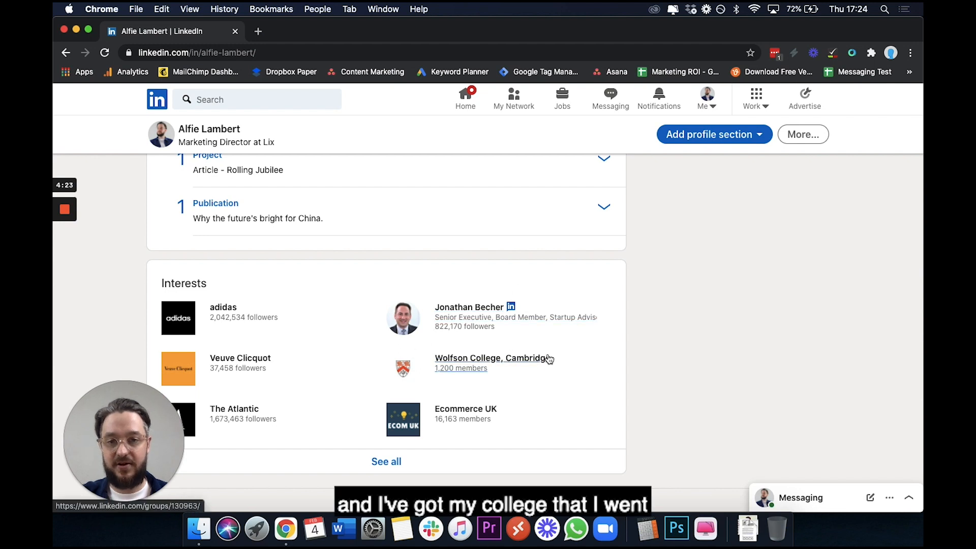
Scroll the profile back to the header with photo, name and headline
{"action": "scroll", "scroll_direction": "down", "scroll_amount": 3}
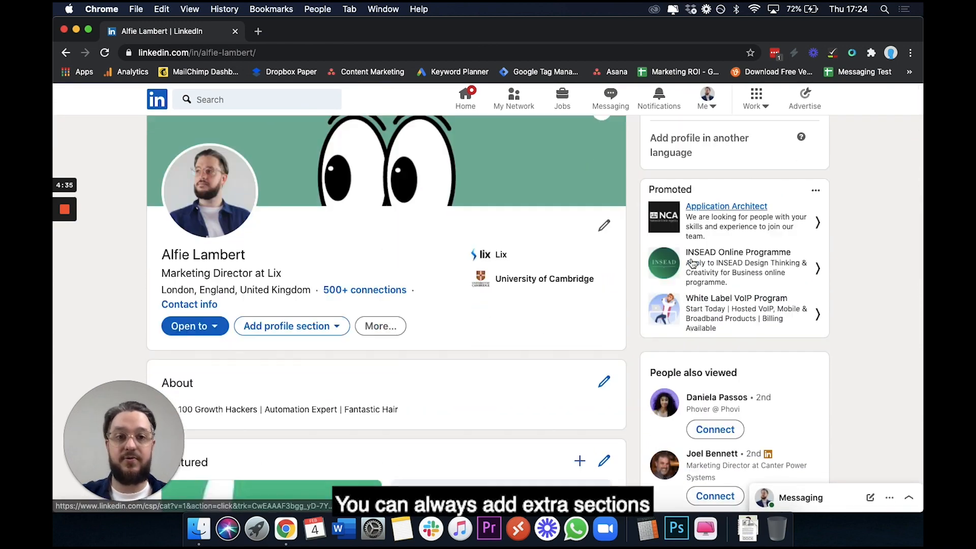
{"action": "scroll", "scroll_direction": "down", "scroll_amount": 3}
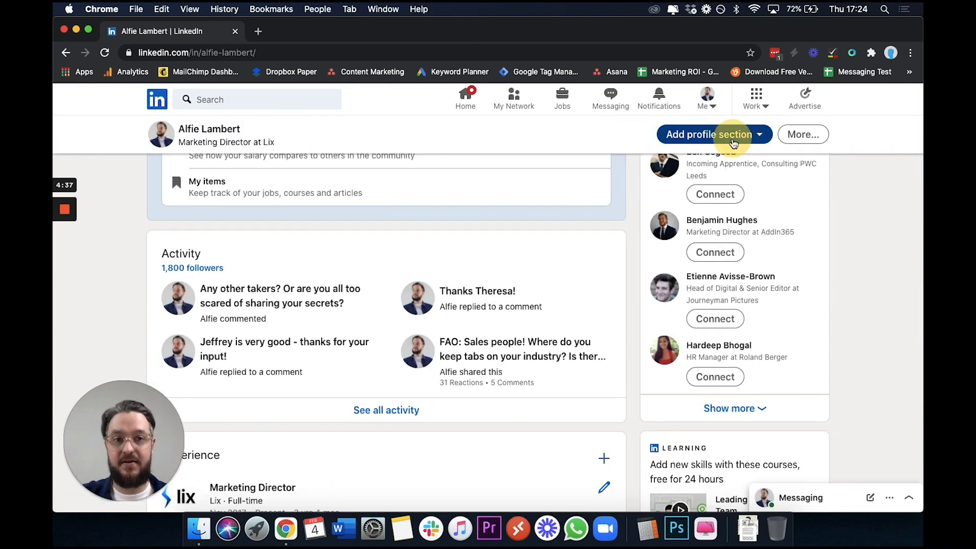
{"action": "left_click", "coordinate": [714, 134]}
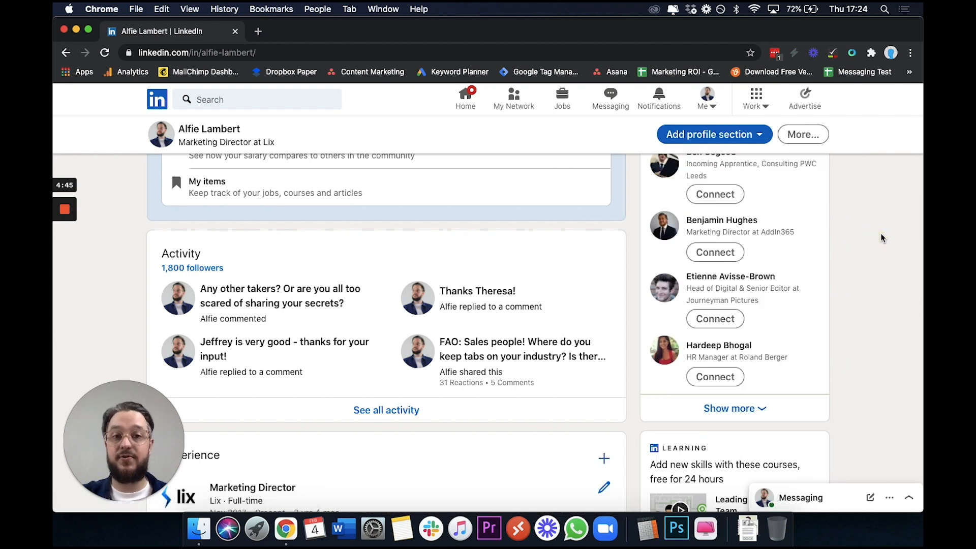
{"action": "scroll", "scroll_direction": "up", "scroll_amount": 3}
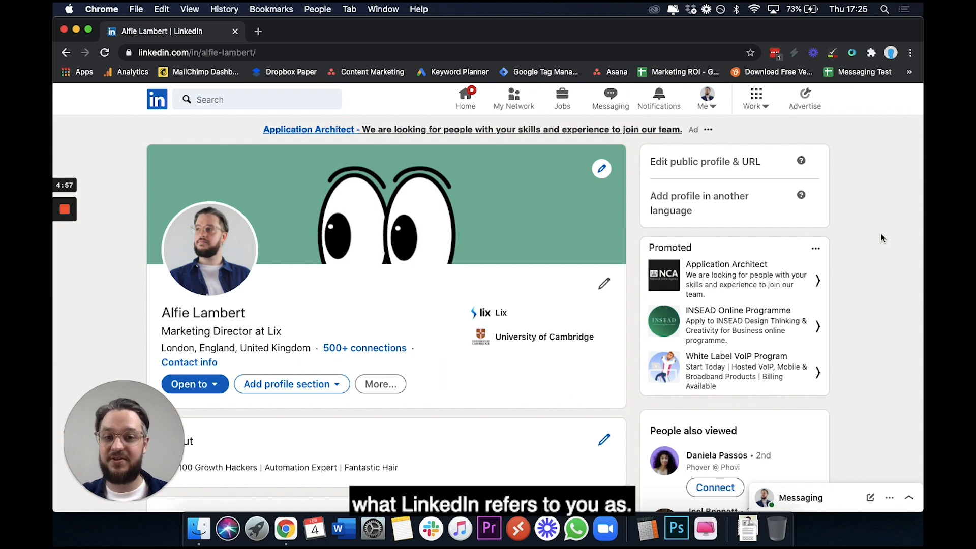
Scroll to reach the 'Edit public profile & URL' option in the right sidebar
{"action": "scroll", "scroll_direction": "down", "scroll_amount": 3}
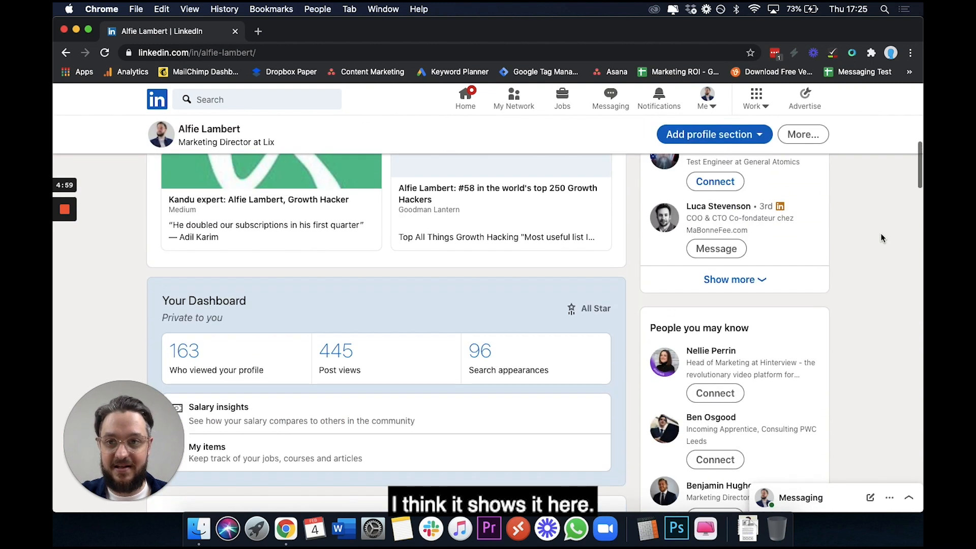
{"action": "scroll", "scroll_direction": "down", "scroll_amount": 3}
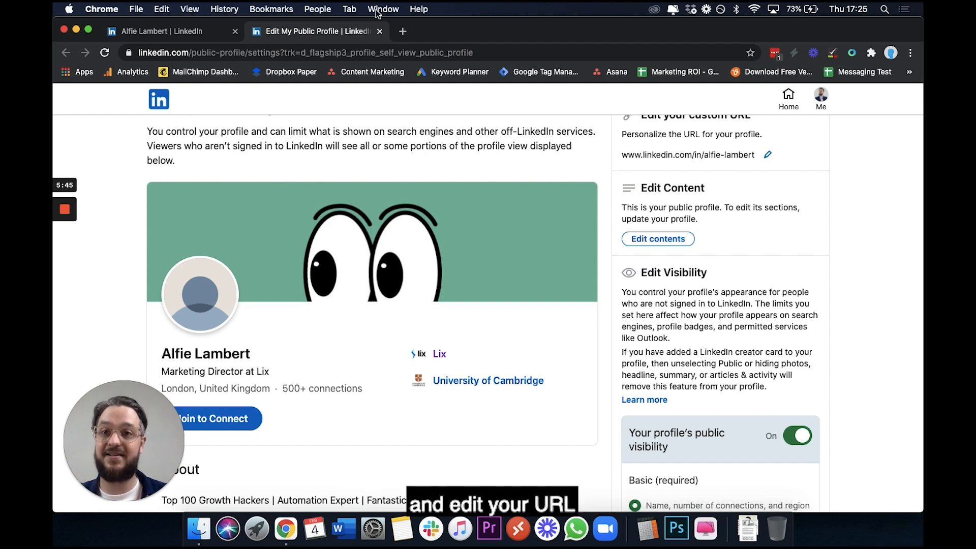
Close the 'Edit My Public Profile' tab, returning to the main profile tab
{"action": "left_click", "coordinate": [165, 32]}
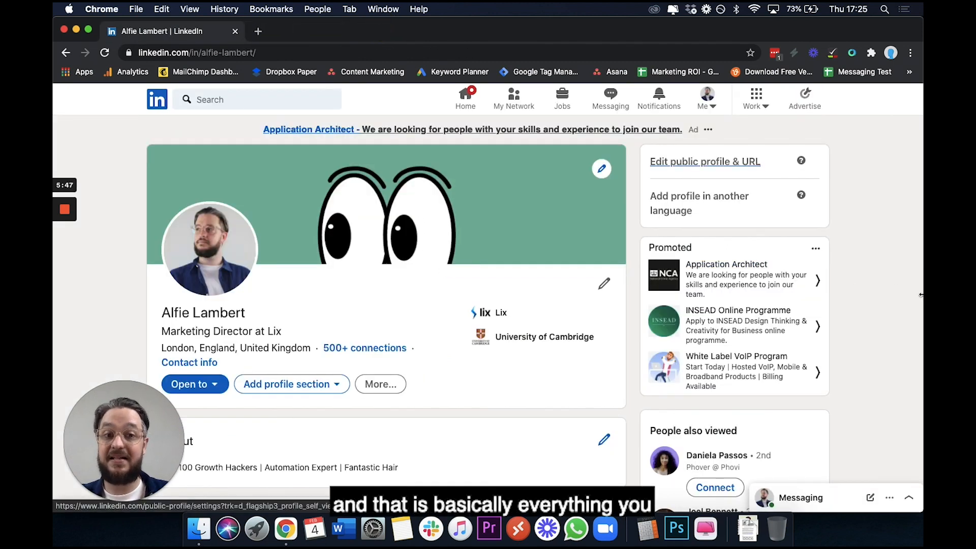